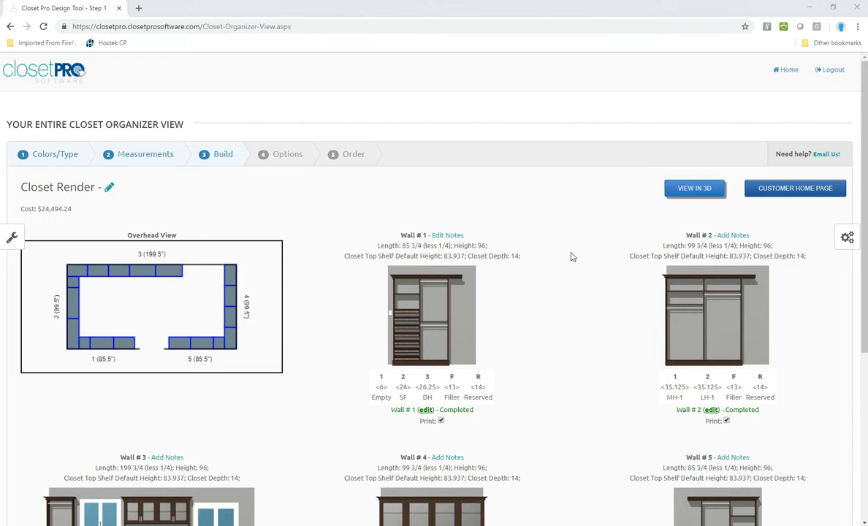
Show the walk-in closet design in the 3D walk-through view with its controls active.
scroll(down, 3)
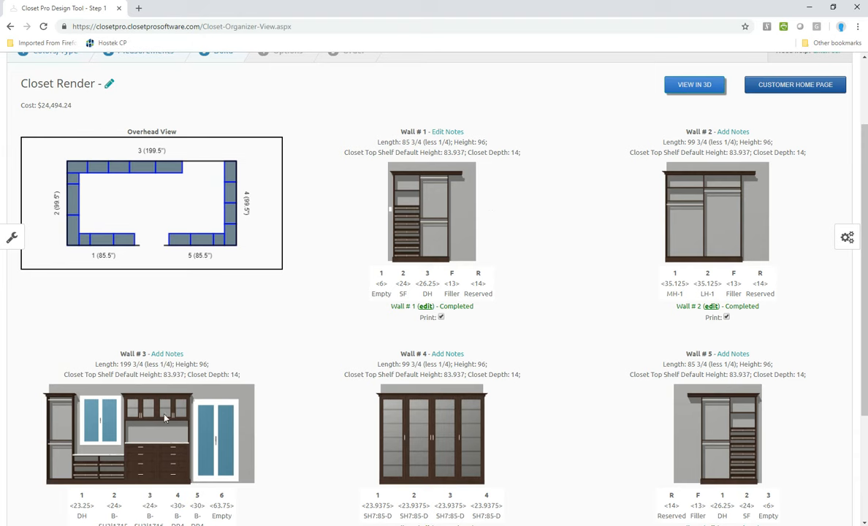
mouse_move(672, 357)
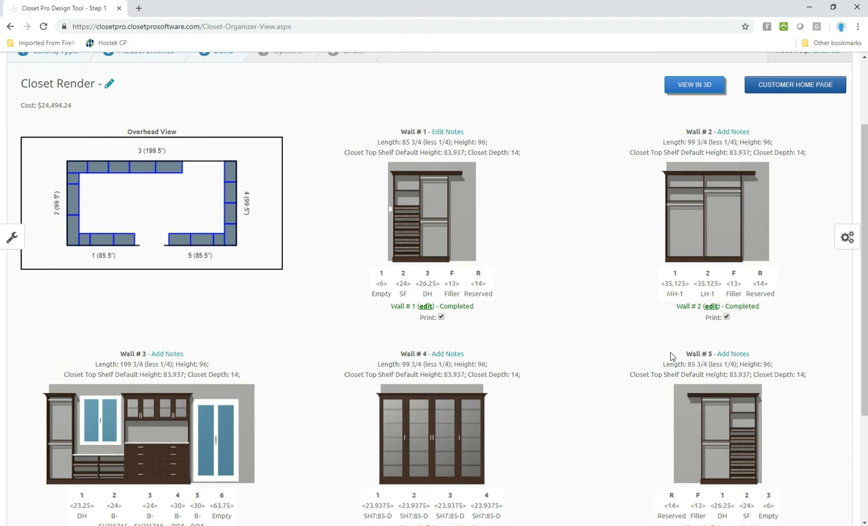
mouse_move(712, 346)
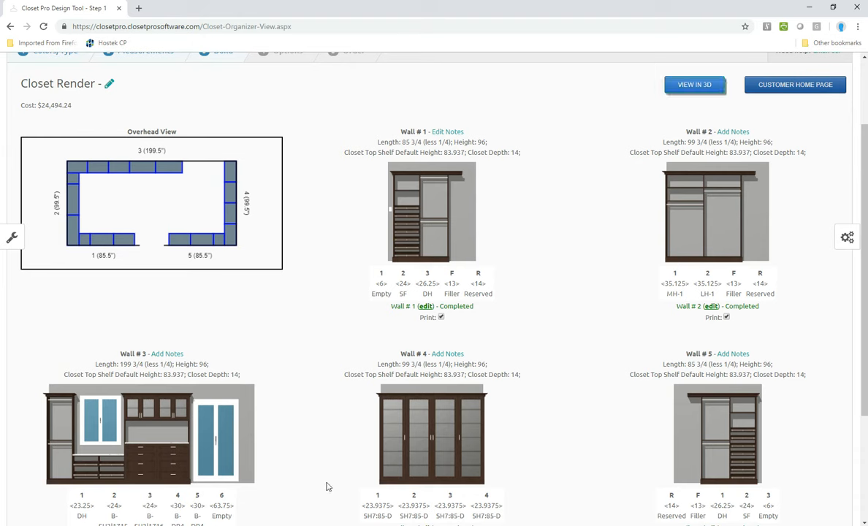
mouse_move(392, 441)
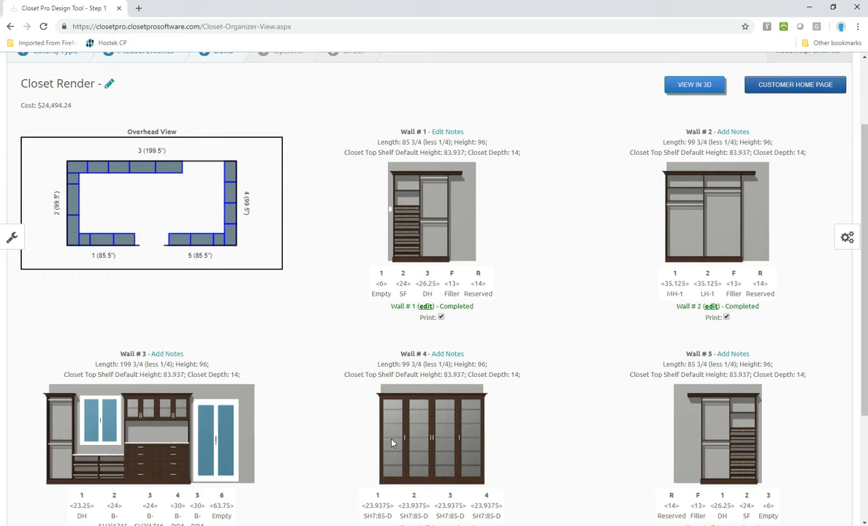
mouse_move(491, 438)
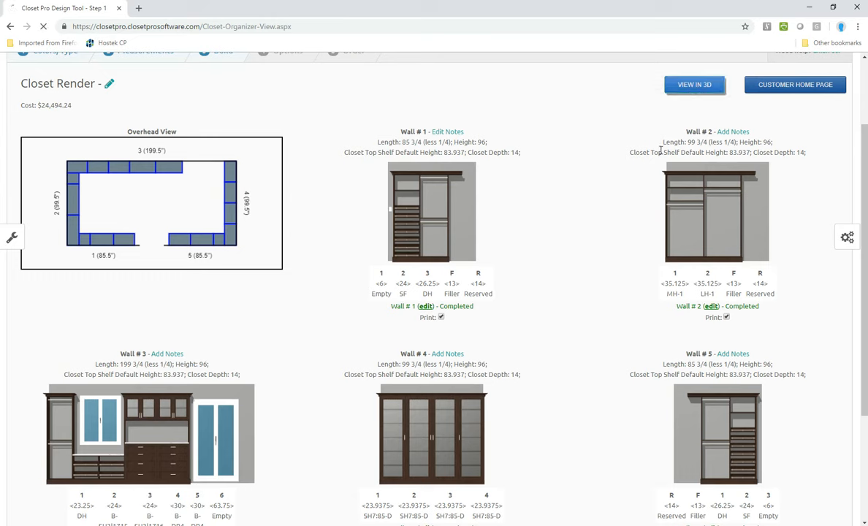
click(694, 84)
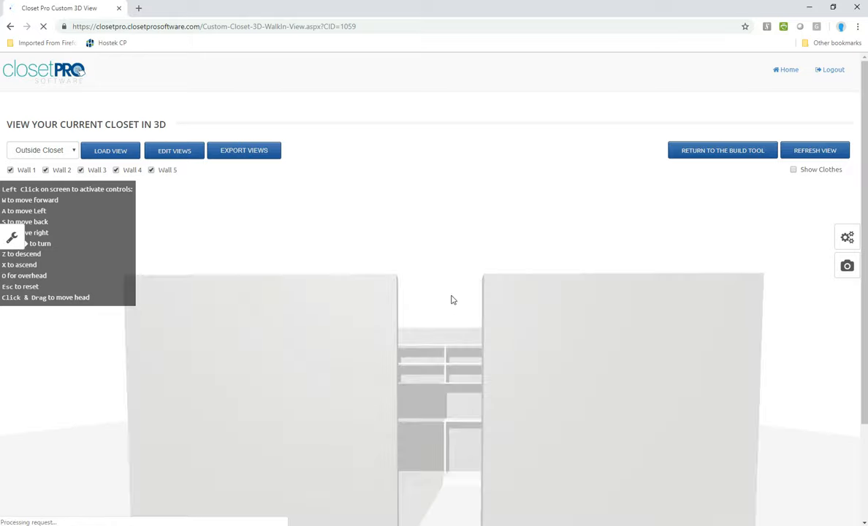
click(111, 151)
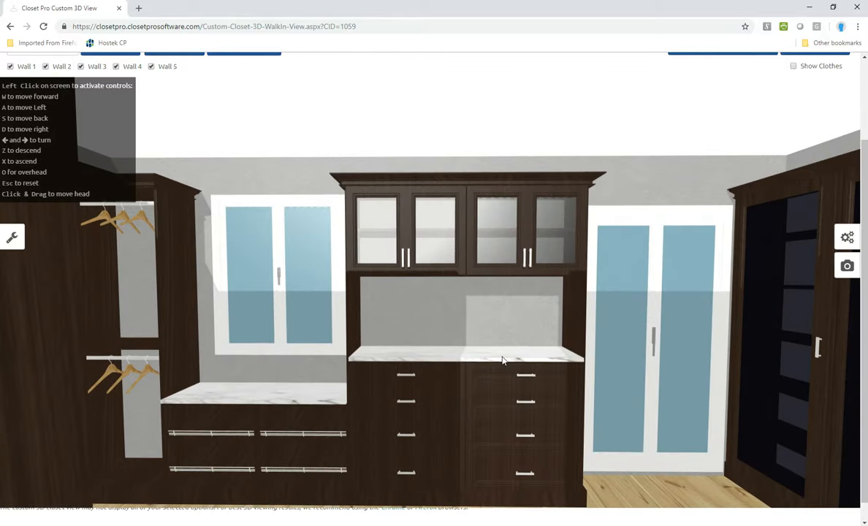
scroll(up, 3)
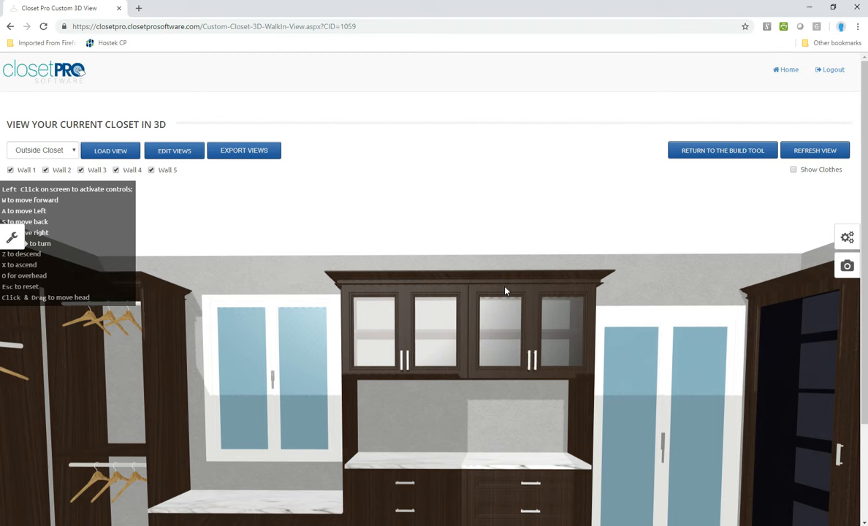
mouse_move(827, 285)
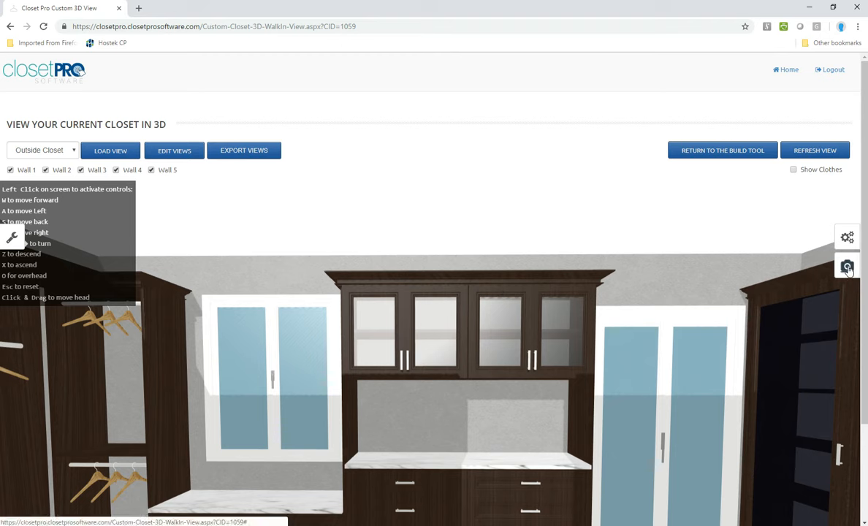
Bring up Render Parameters and keep Snap Shot as the render type at draft resolution.
click(847, 266)
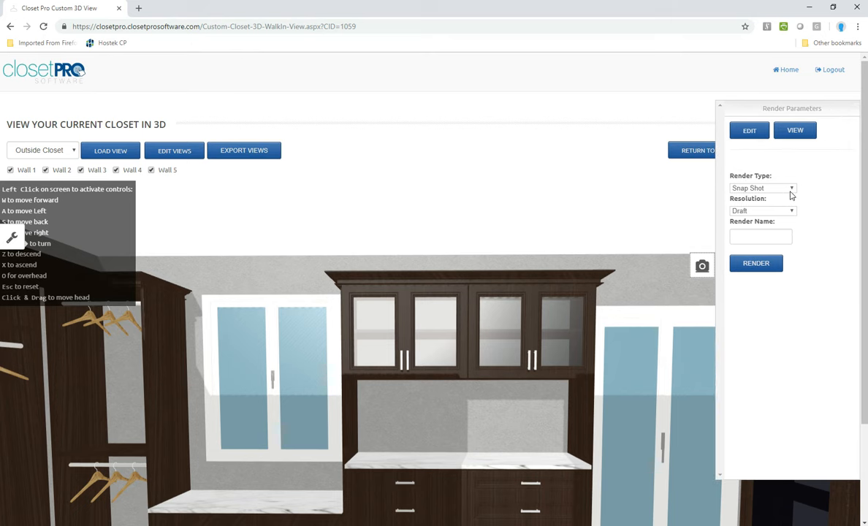
click(763, 187)
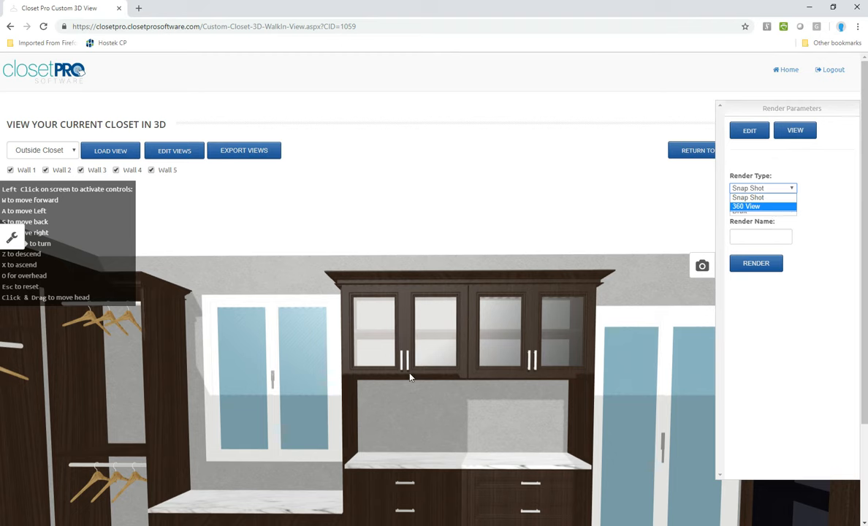
mouse_move(333, 417)
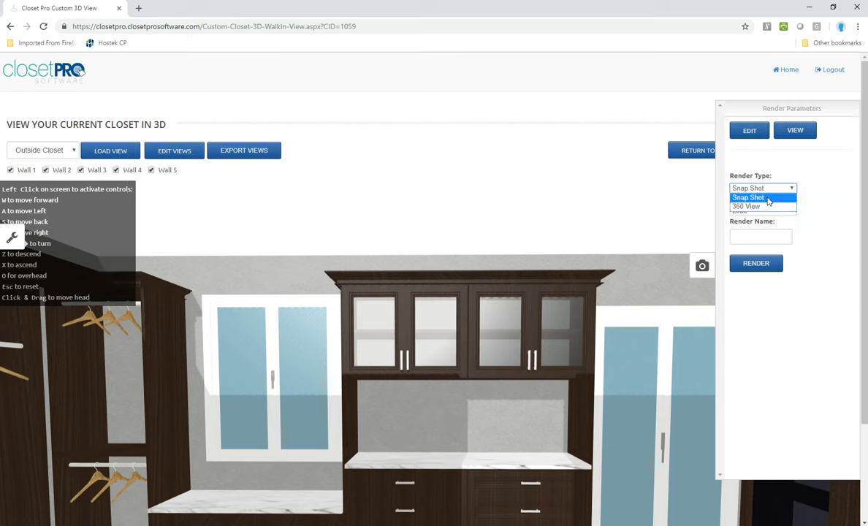
mouse_move(830, 202)
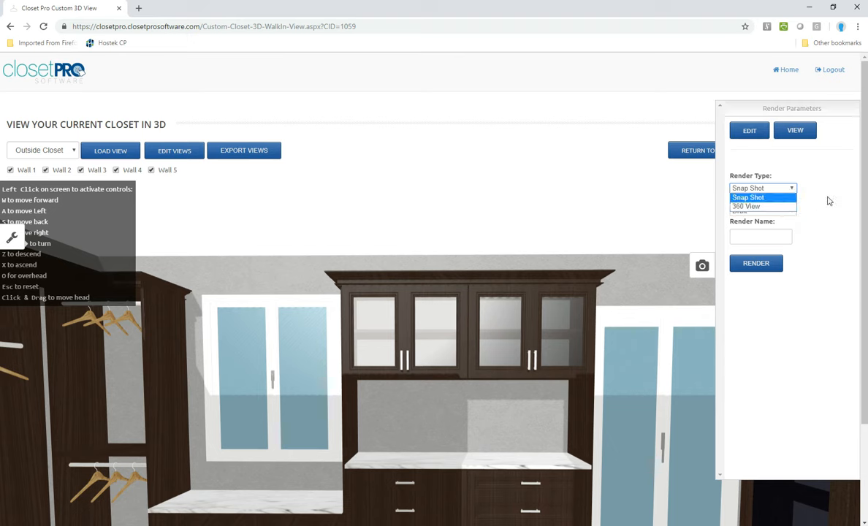
click(748, 197)
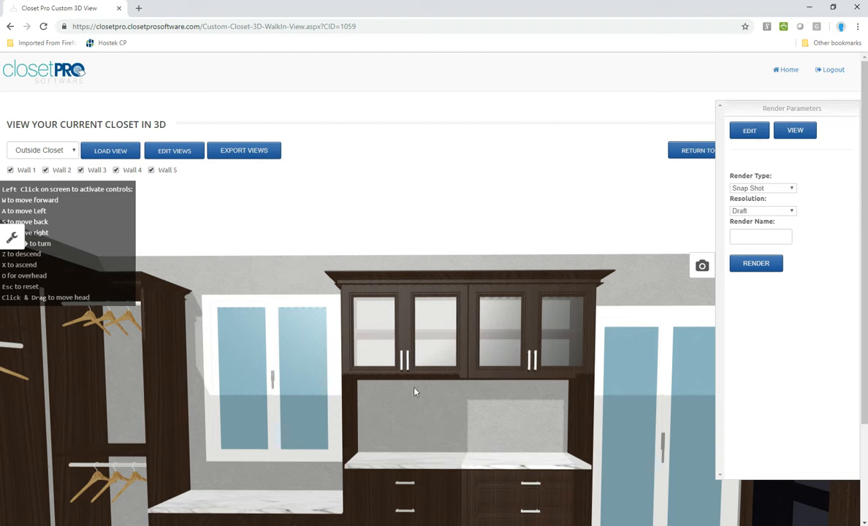
mouse_move(450, 384)
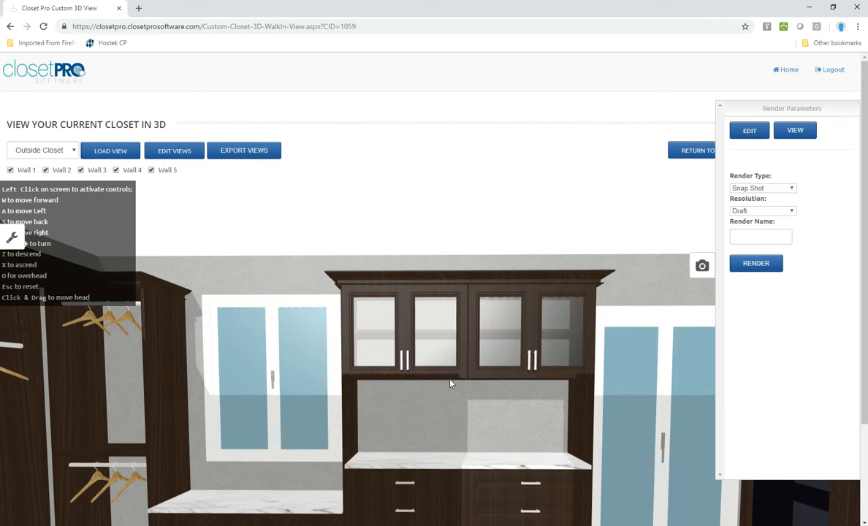
mouse_move(523, 351)
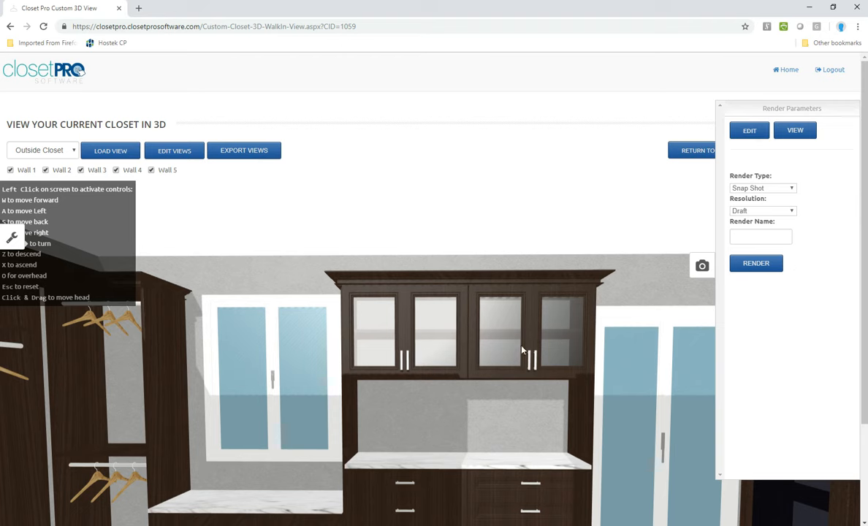
mouse_move(704, 269)
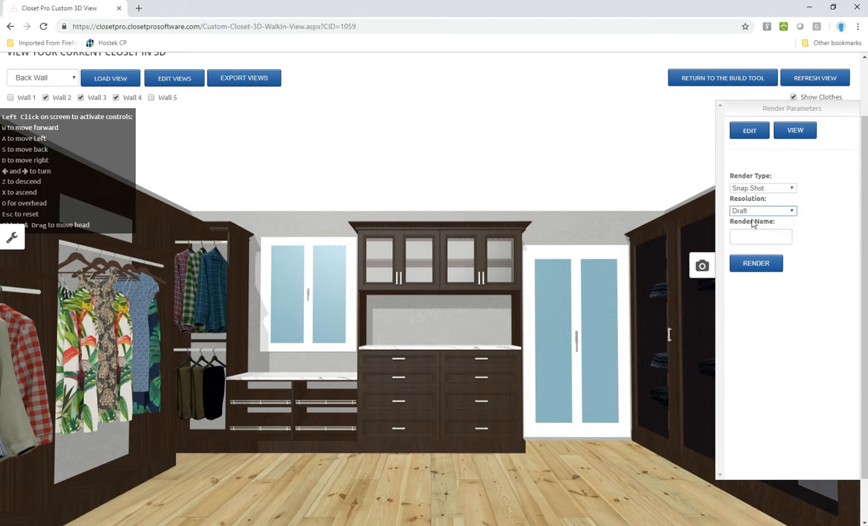
Name the snapshot render 'Back Wall' and submit the render request.
text(Back)
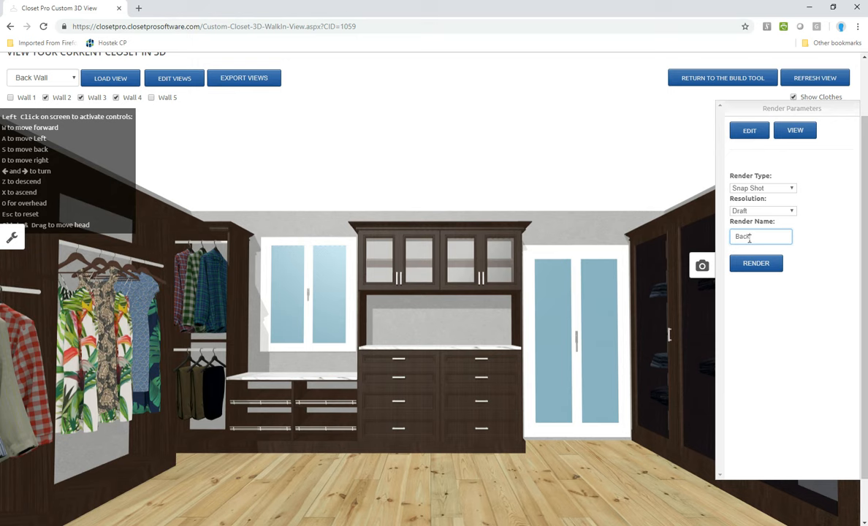
text(Wall)
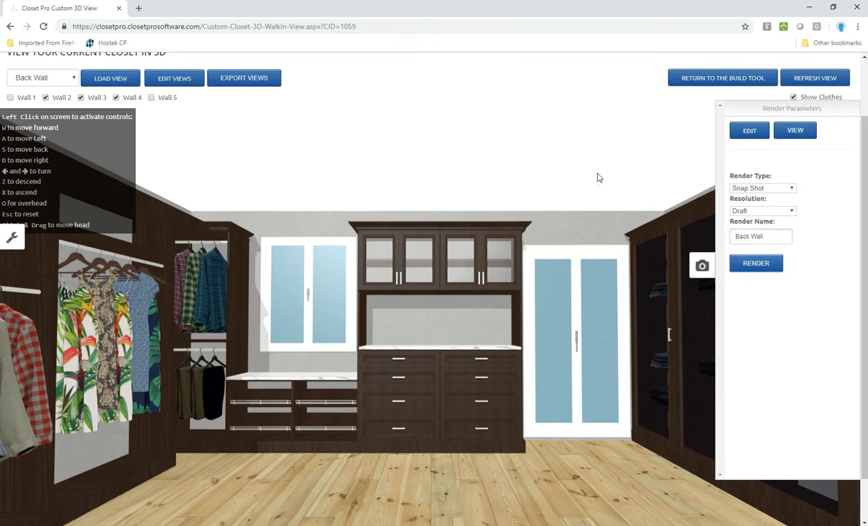
click(755, 263)
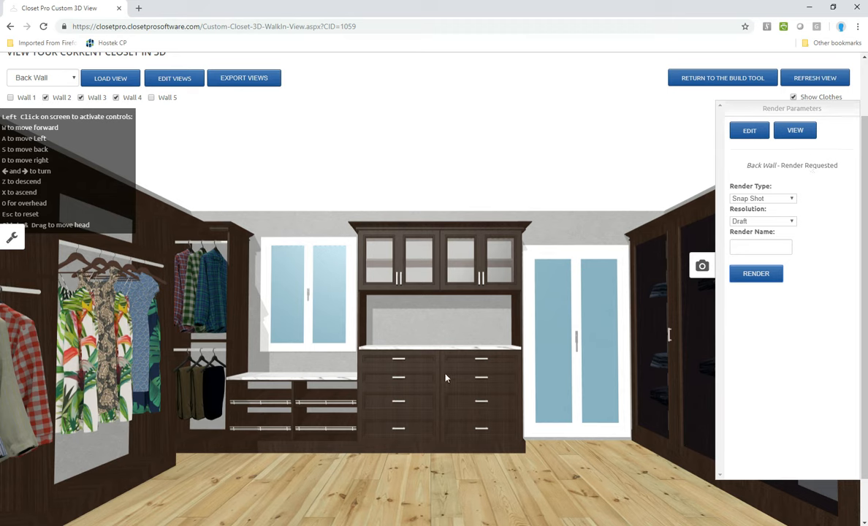
mouse_move(698, 291)
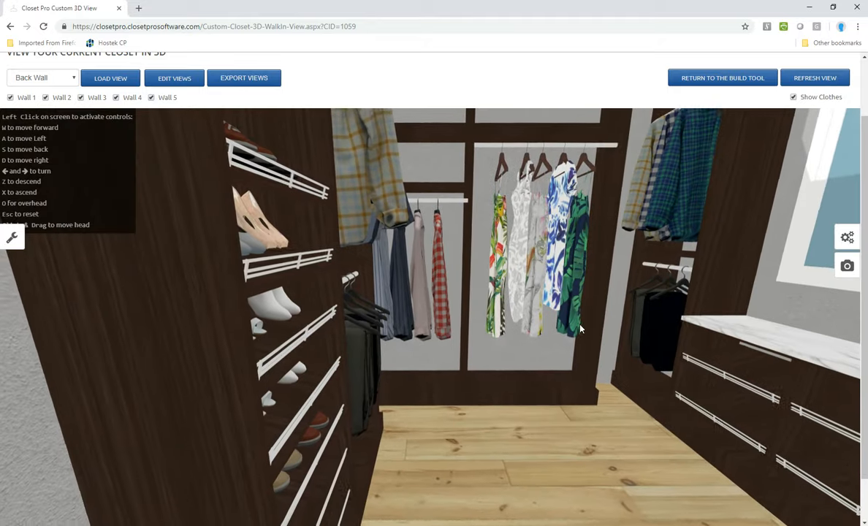
Look around inside the closet toward the glass-door hutch and countertop.
drag(581, 329, 479, 270)
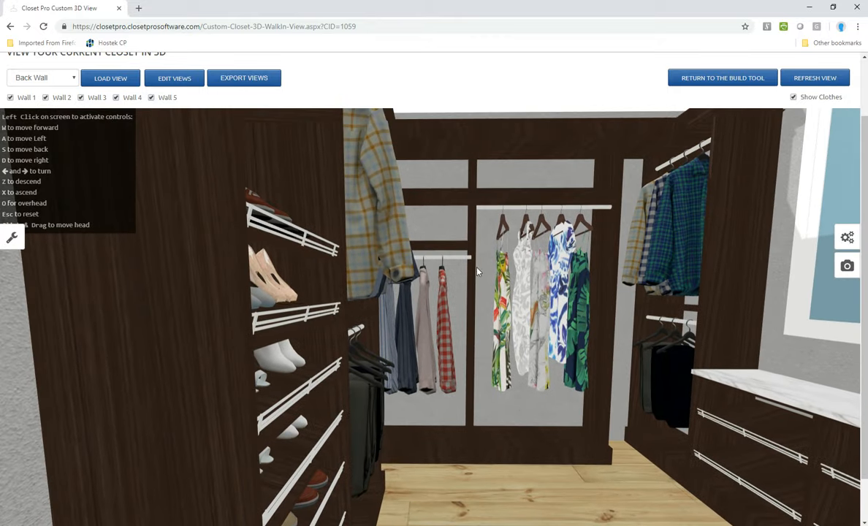
mouse_move(504, 317)
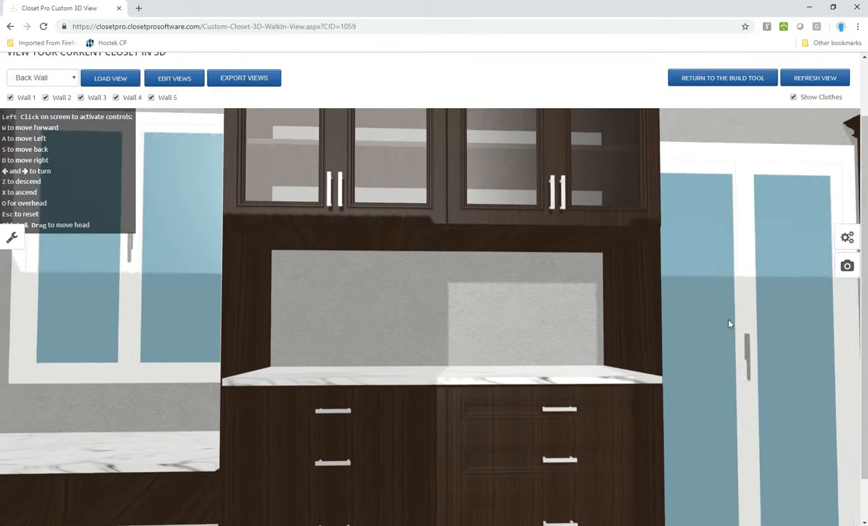
Request a draft 360 View render named '360 Draft' of the hutch close-up.
click(847, 266)
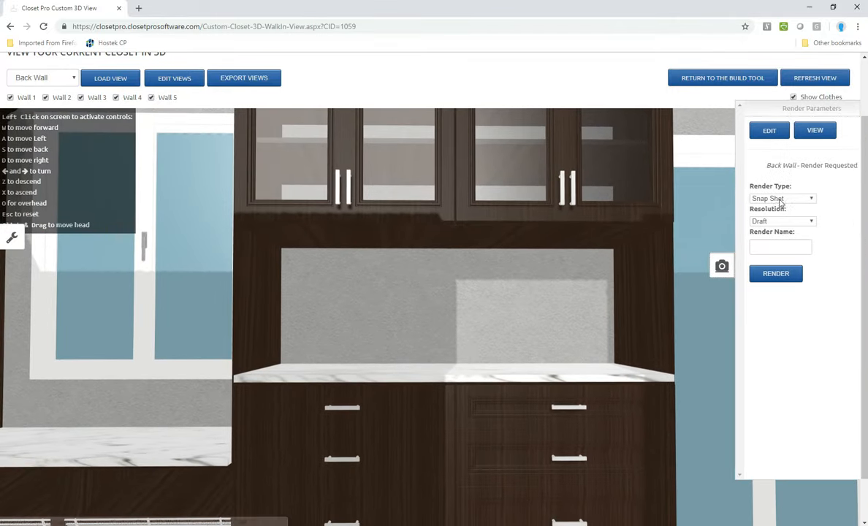
click(782, 199)
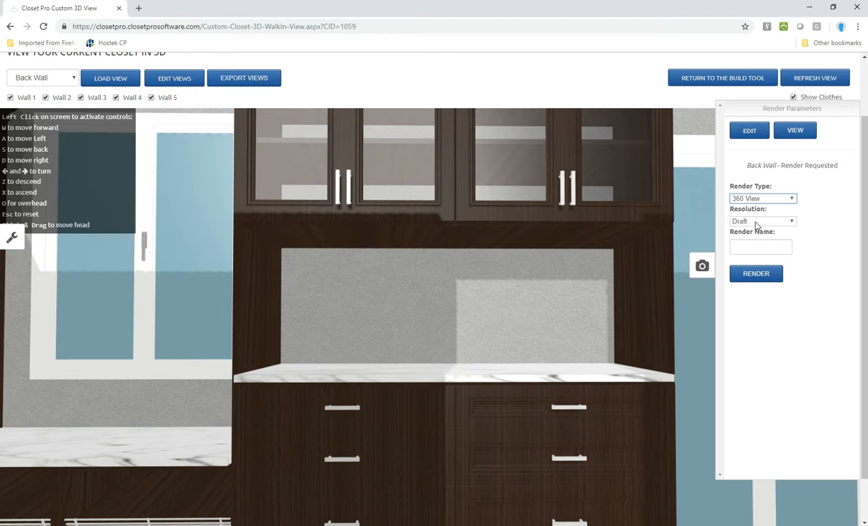
click(760, 246)
text(360 Draft)
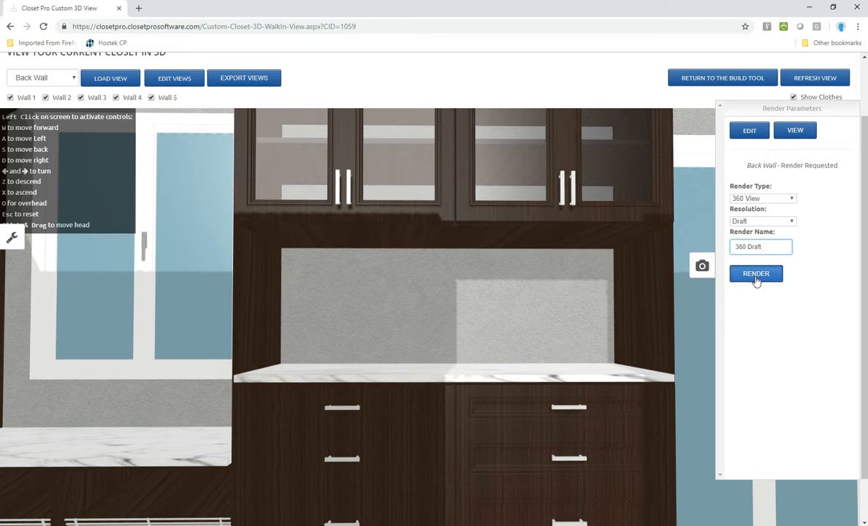
click(755, 273)
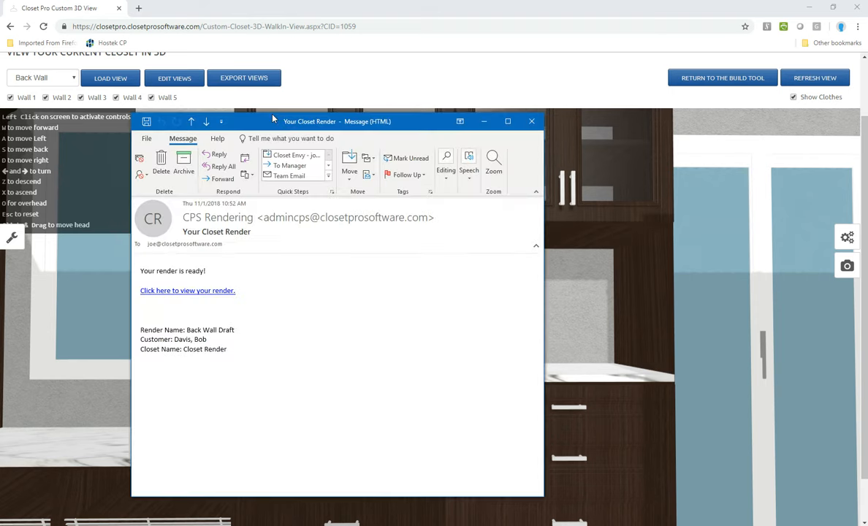
Read the 'Your Closet Render' email announcing the Back Wall Draft is ready.
drag(336, 122, 319, 108)
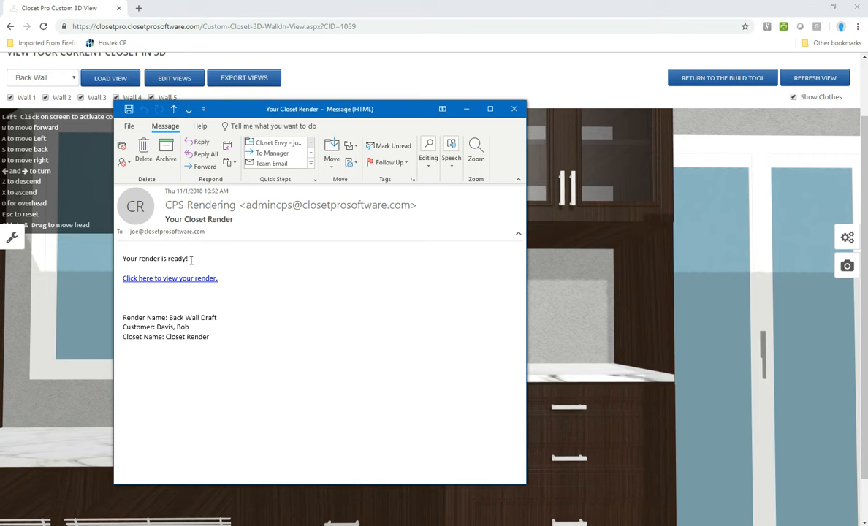
mouse_move(178, 309)
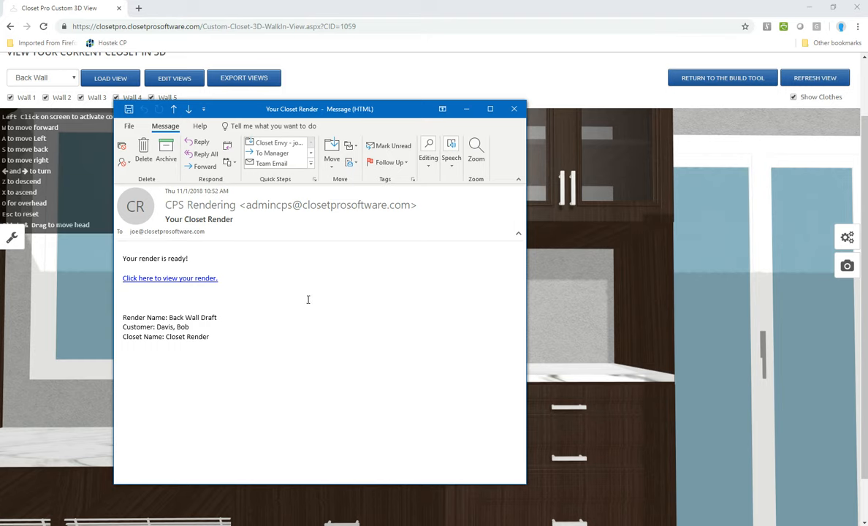
Leave the email and return to the closet design in the 3D viewer.
click(514, 108)
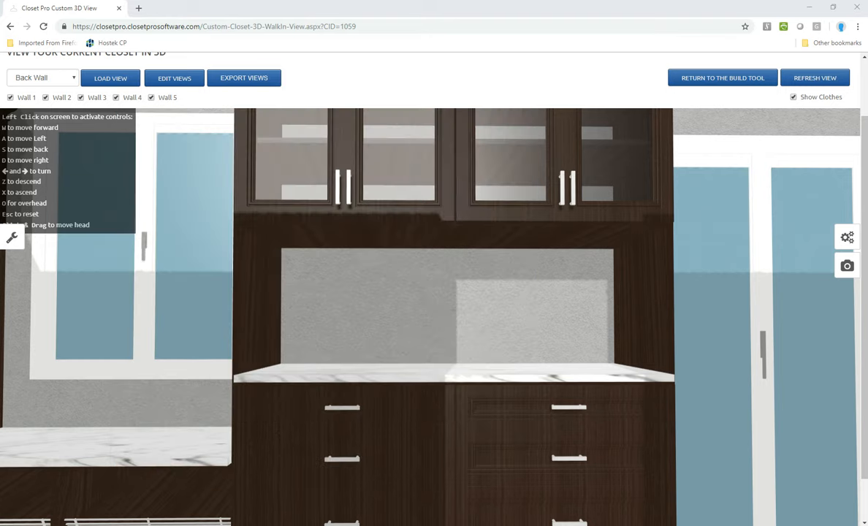
mouse_move(725, 100)
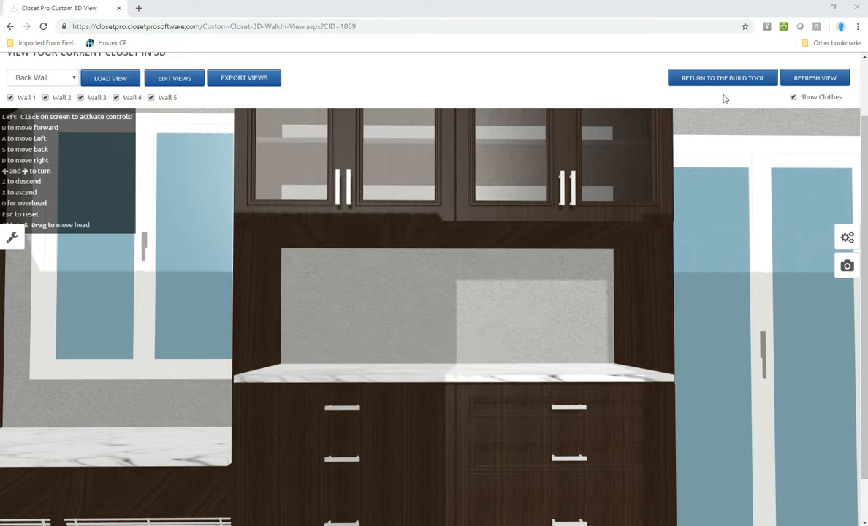
click(722, 77)
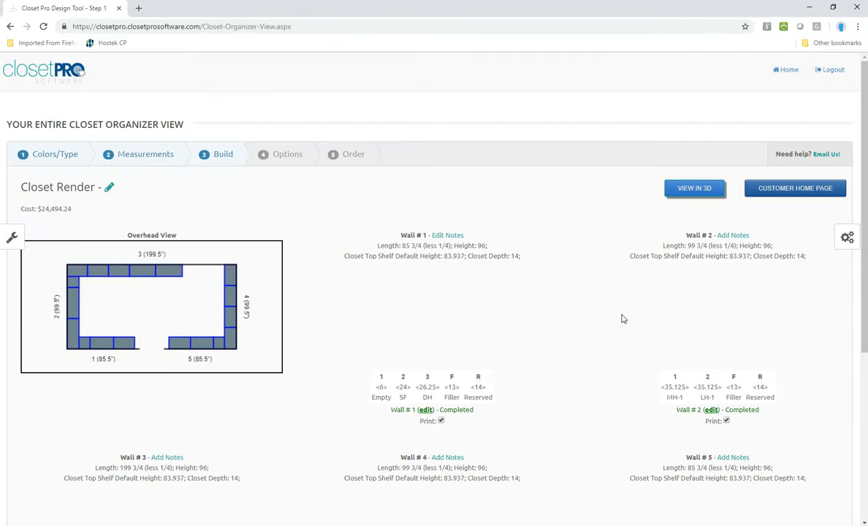
click(694, 187)
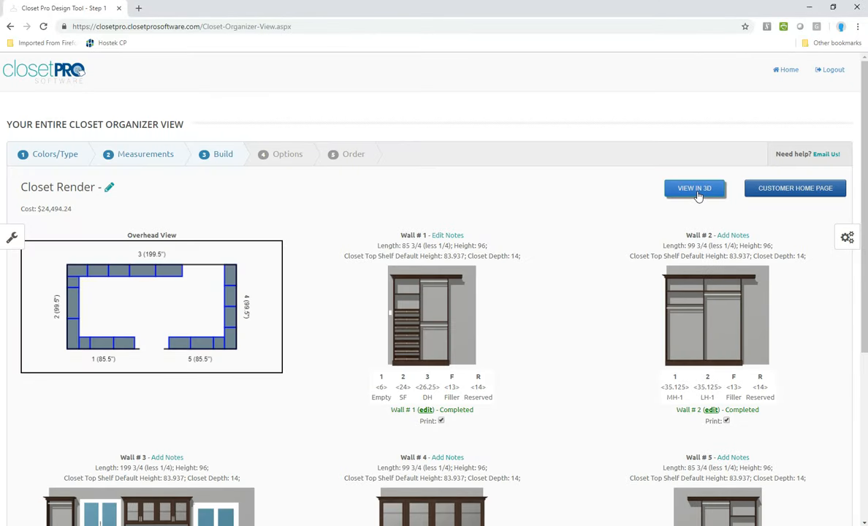
click(693, 187)
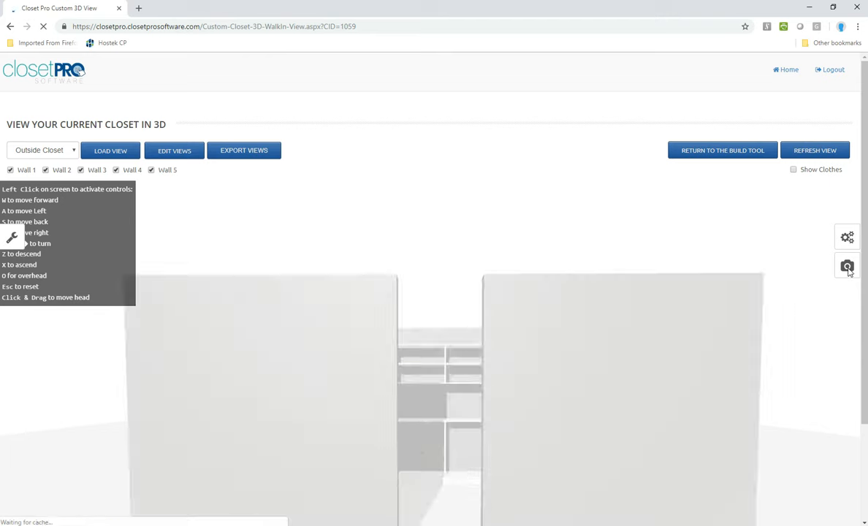
View the completed renders from the Render Parameters panel, showing the Back Wall render.
click(847, 266)
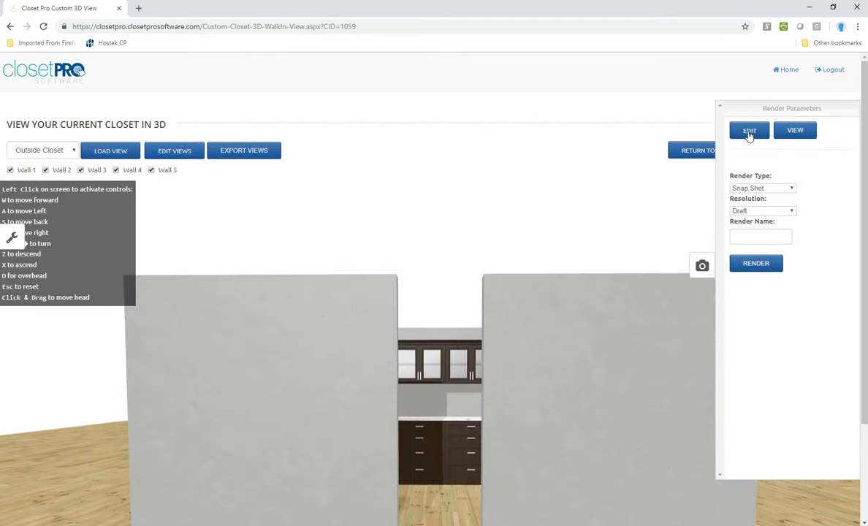
click(748, 130)
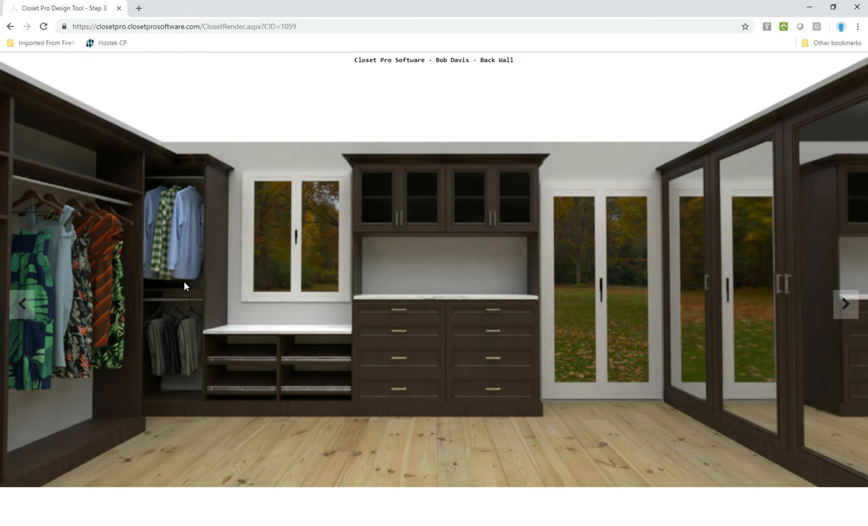
mouse_move(263, 280)
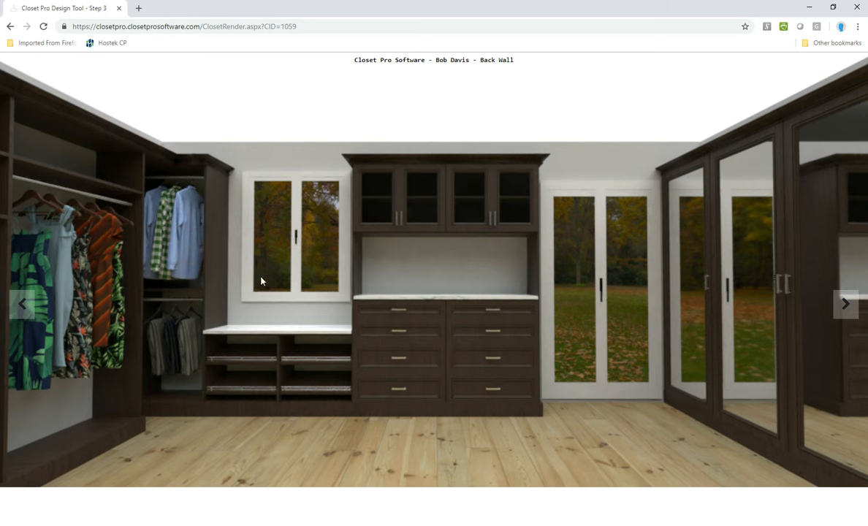
mouse_move(543, 318)
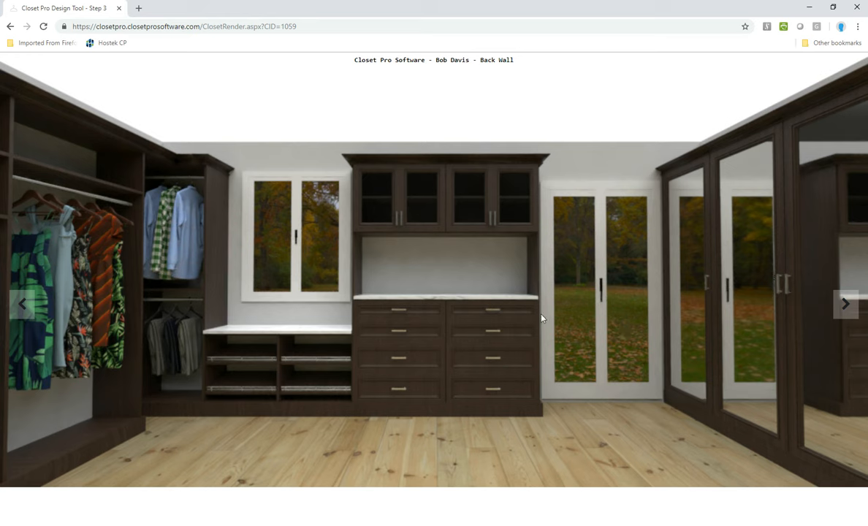
mouse_move(727, 314)
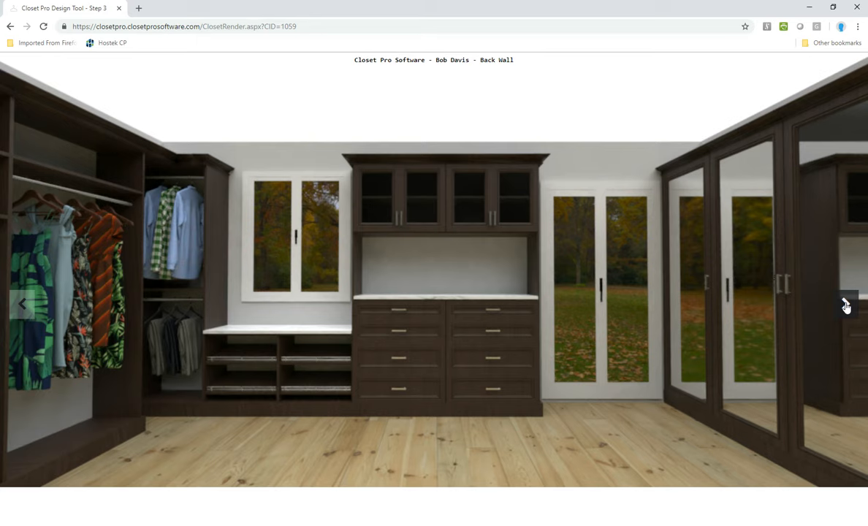
Page through the Back Wall snapshots to the Left Side render in the gallery.
click(844, 306)
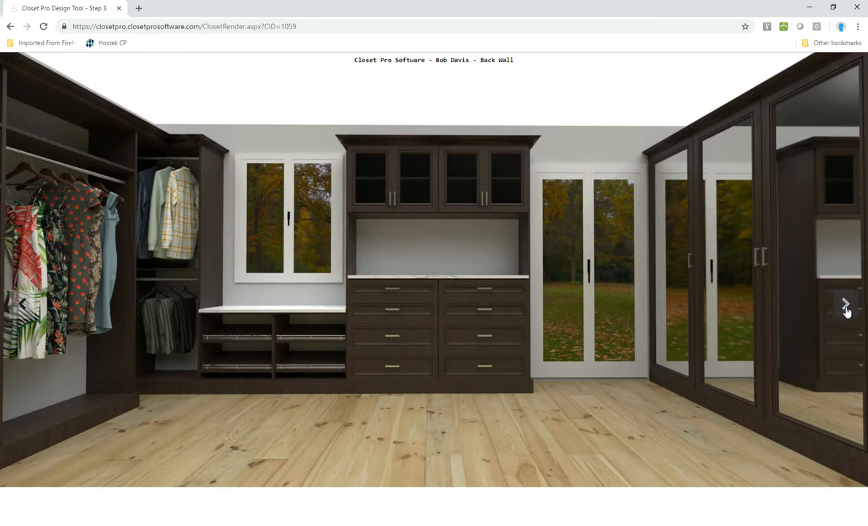
click(844, 303)
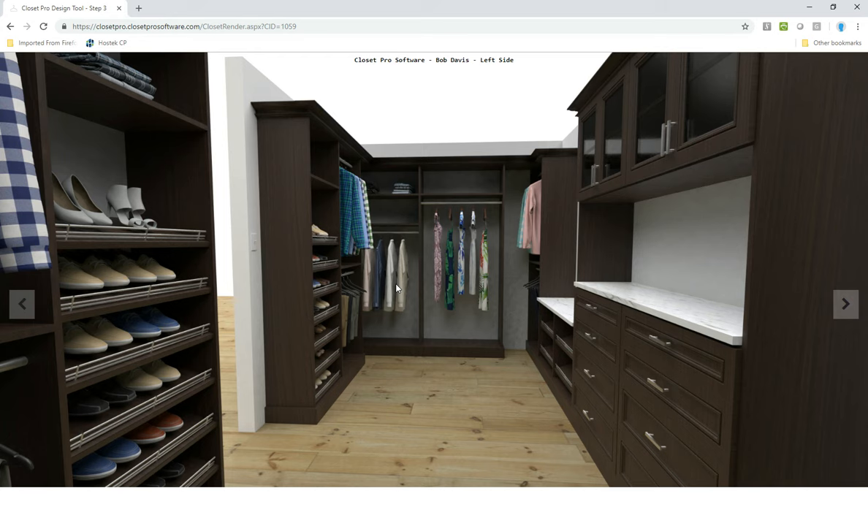
mouse_move(550, 304)
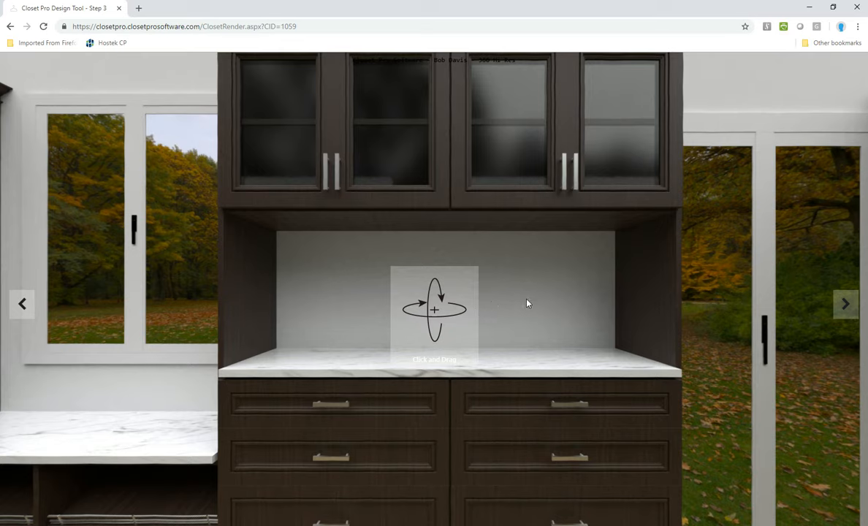
Tour the 360 render past the mirrored doors, shoe shelves and hutch, then go back to Proposal #479.
drag(435, 306, 596, 365)
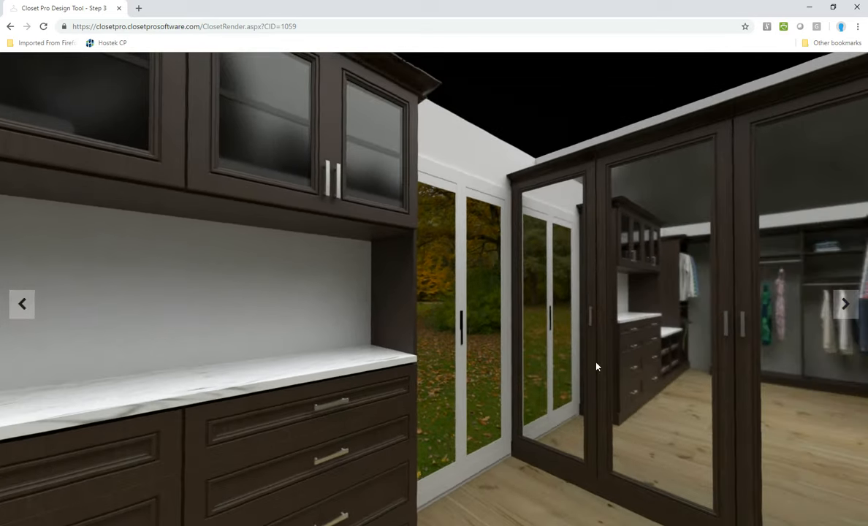
click(844, 304)
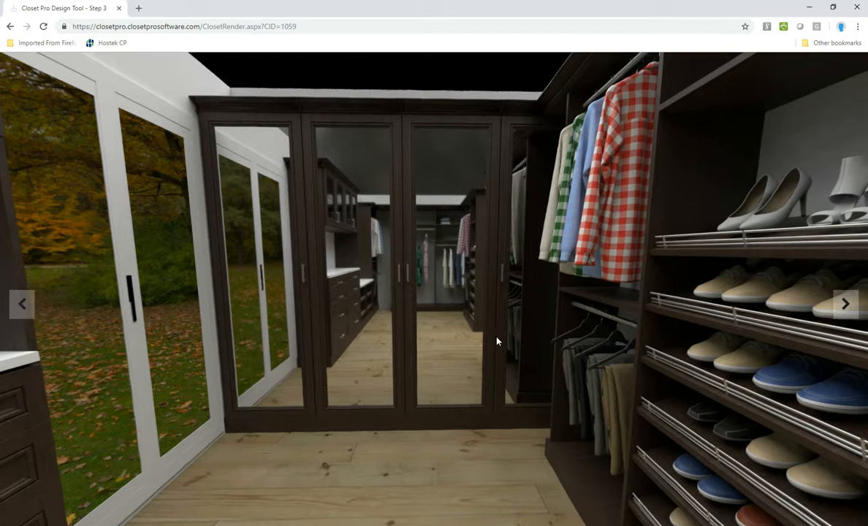
click(844, 302)
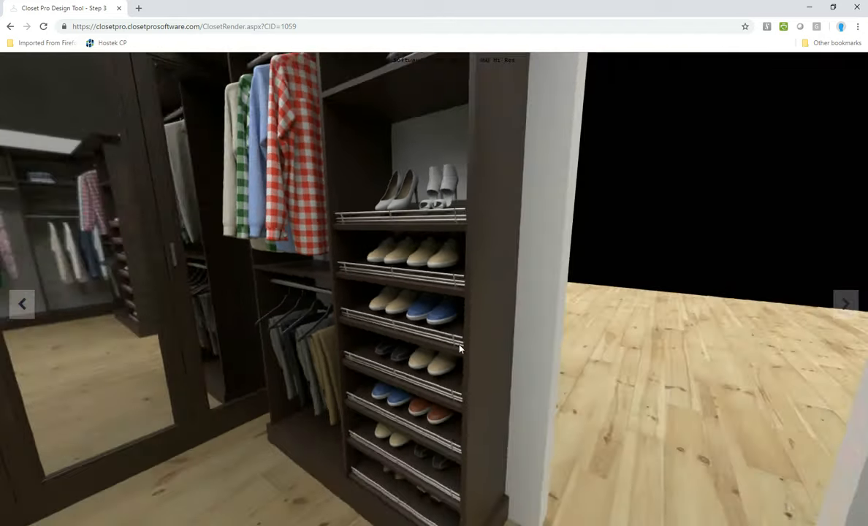
drag(460, 347, 558, 306)
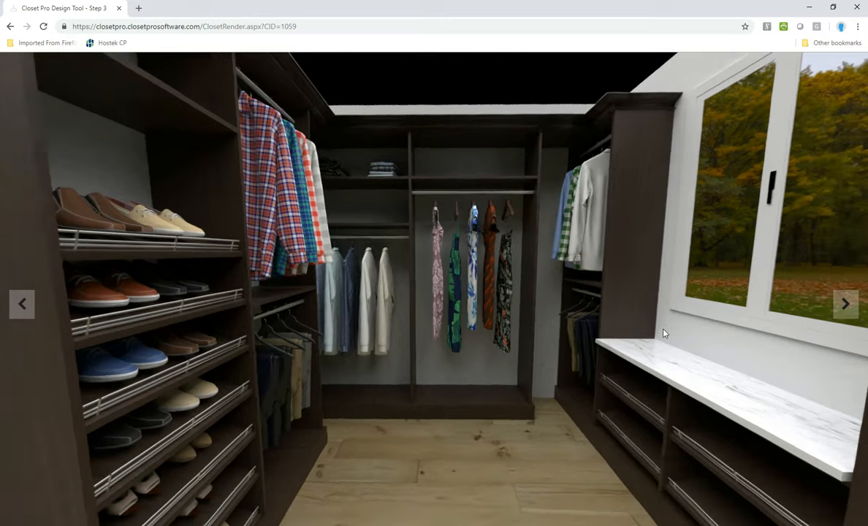
click(845, 304)
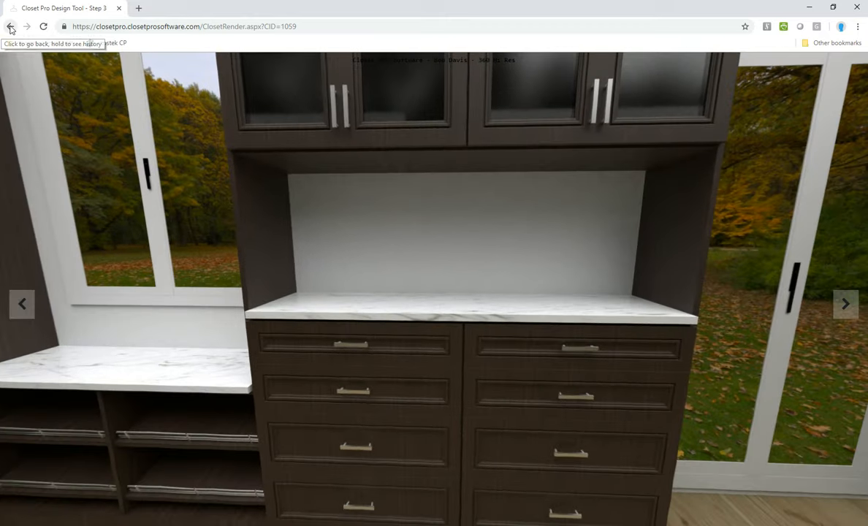
click(10, 27)
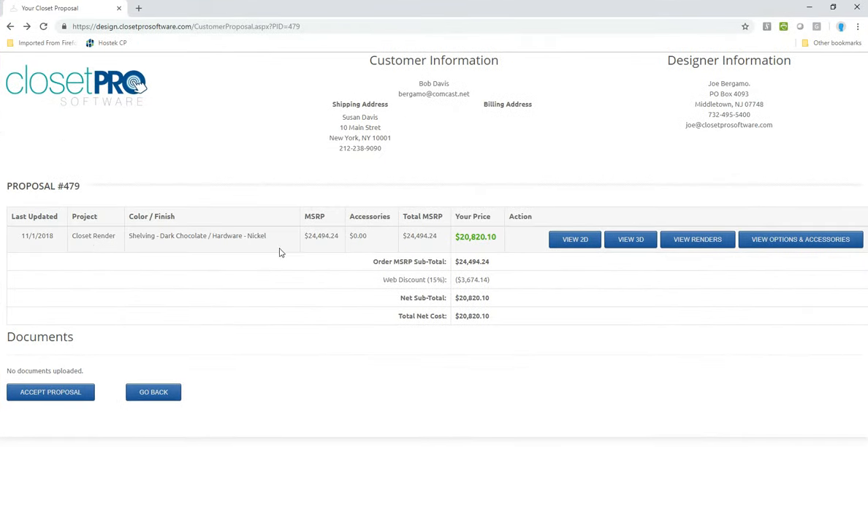
mouse_move(154, 248)
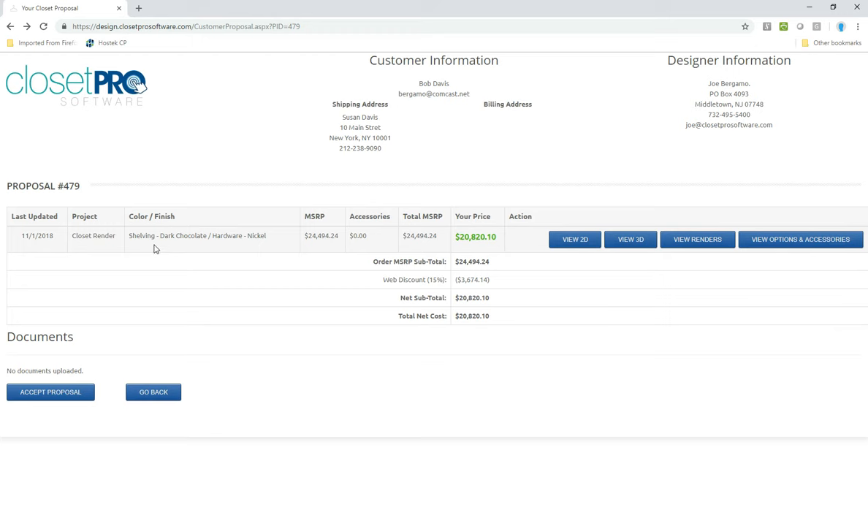
mouse_move(583, 289)
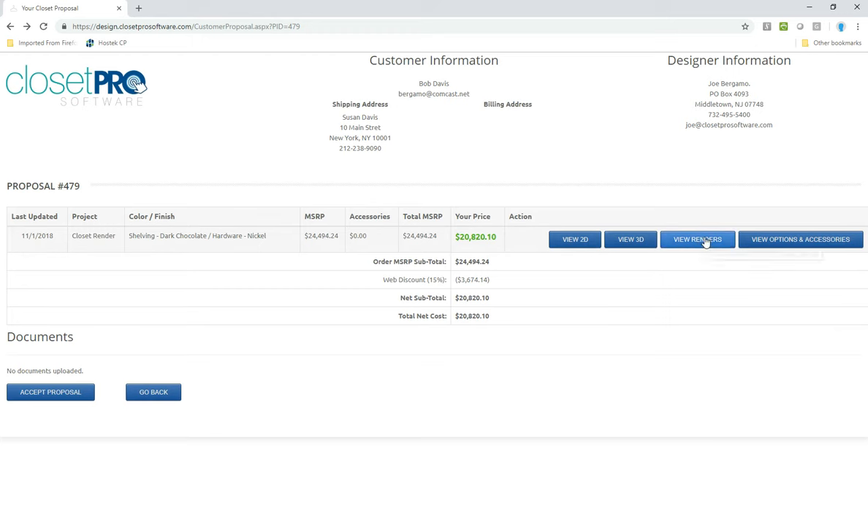
Show the proposal's renders and advance past the snapshots to the 360 view.
click(696, 240)
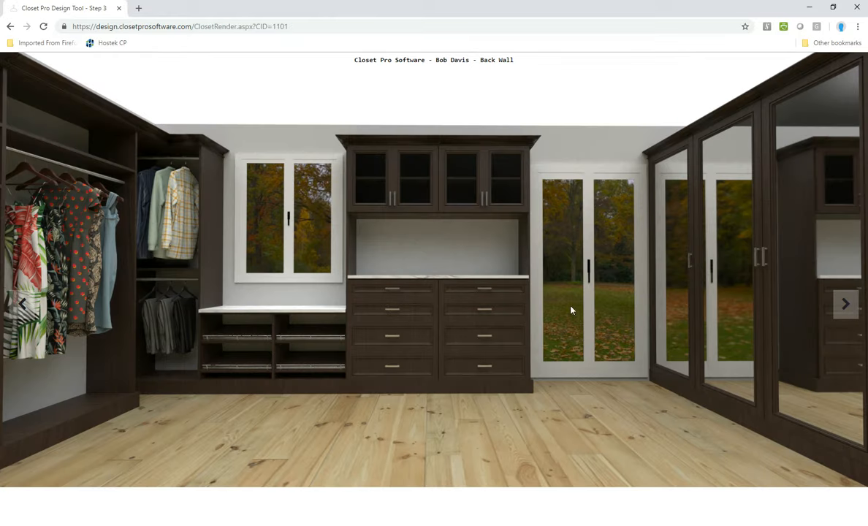
mouse_move(465, 327)
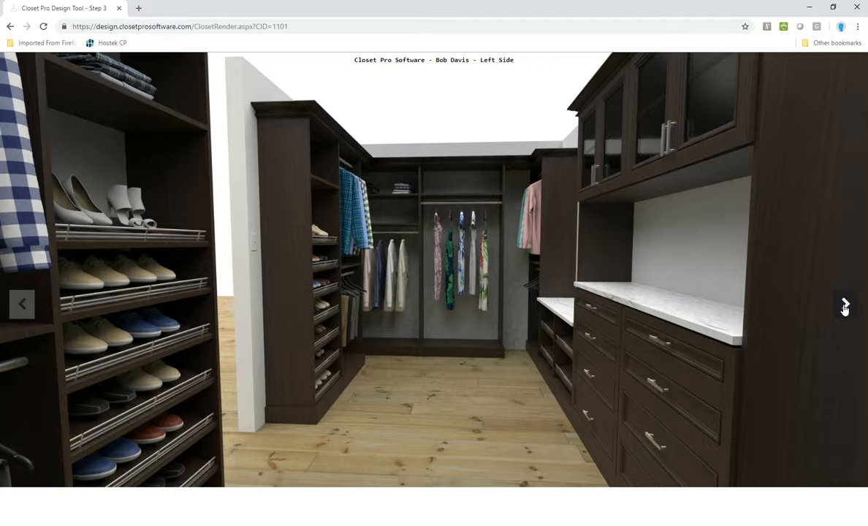
click(844, 304)
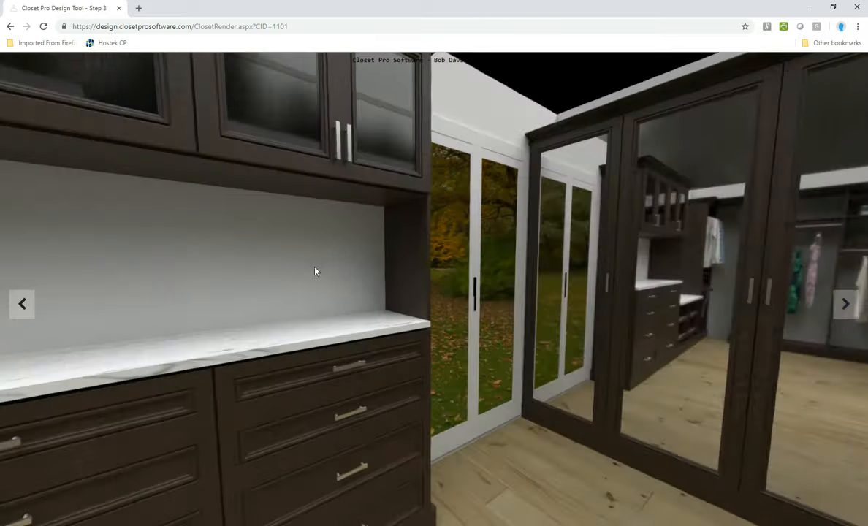